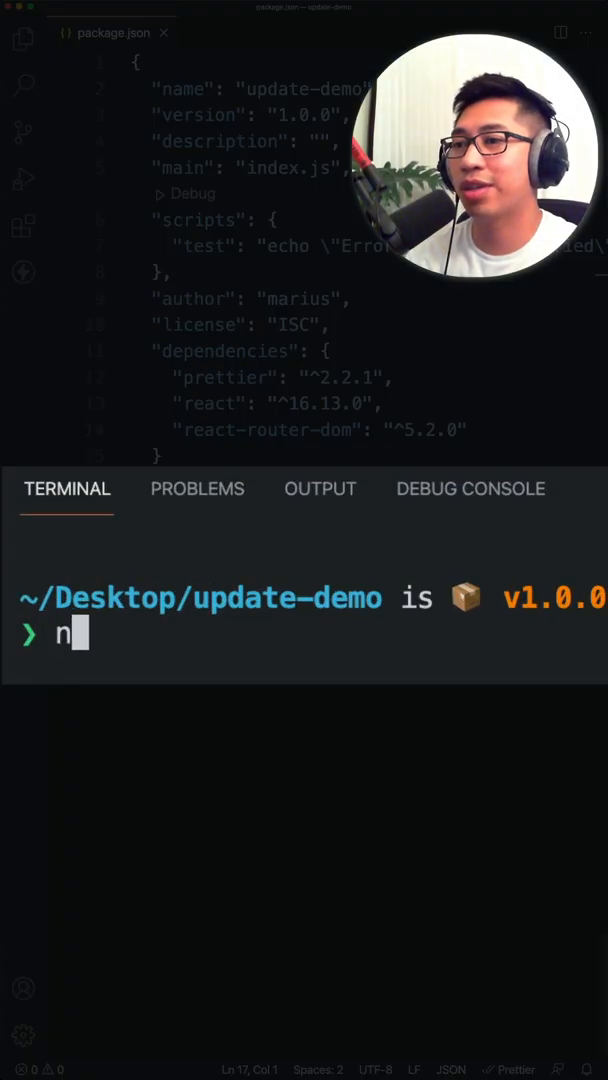
pyautogui.write('cu -')
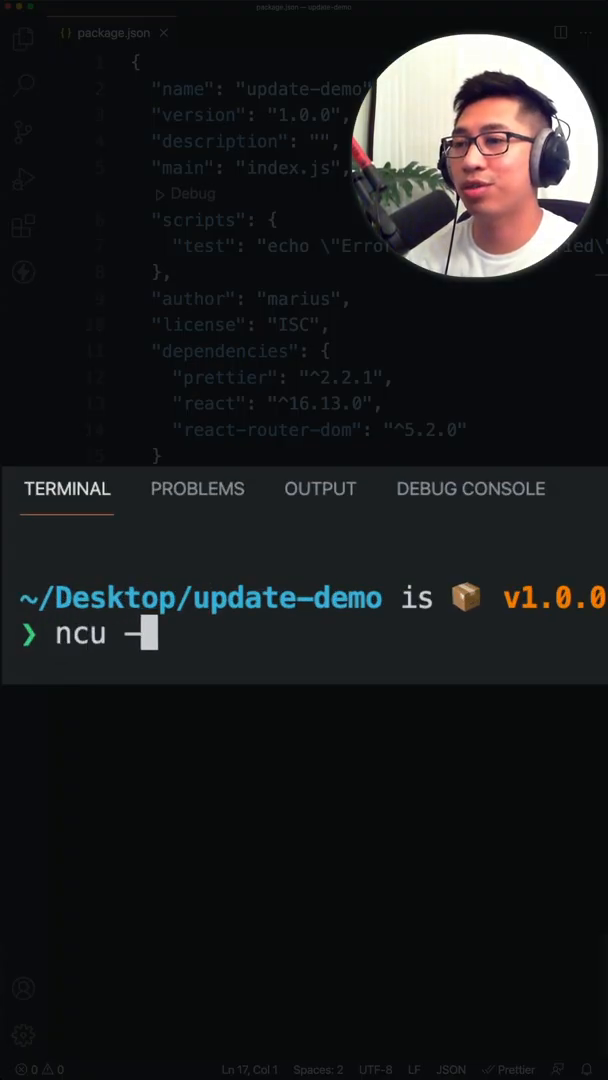
pyautogui.write('u')
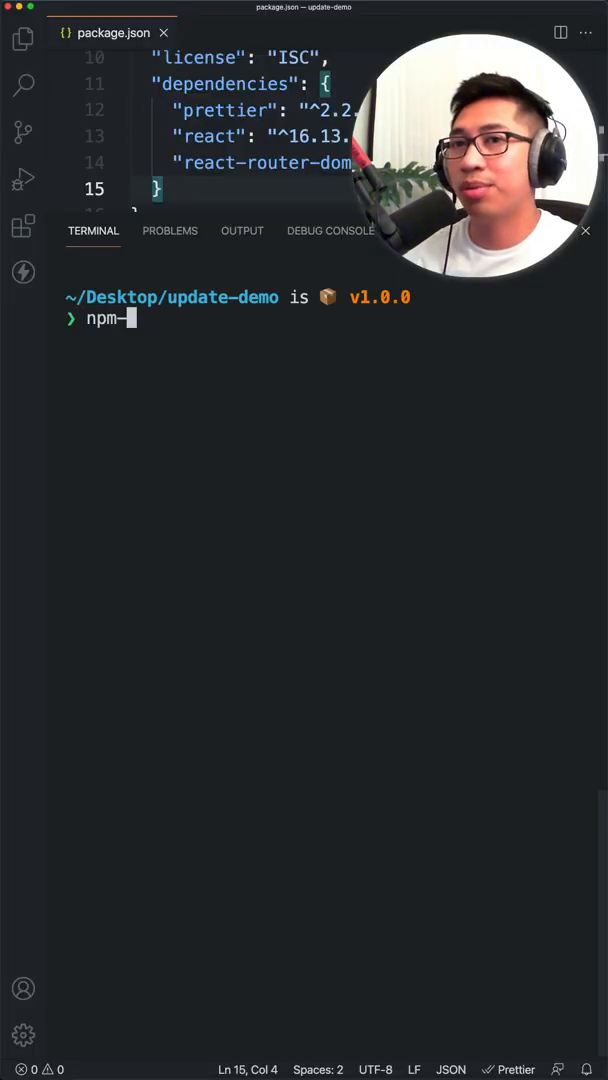
pyautogui.write('check -u')
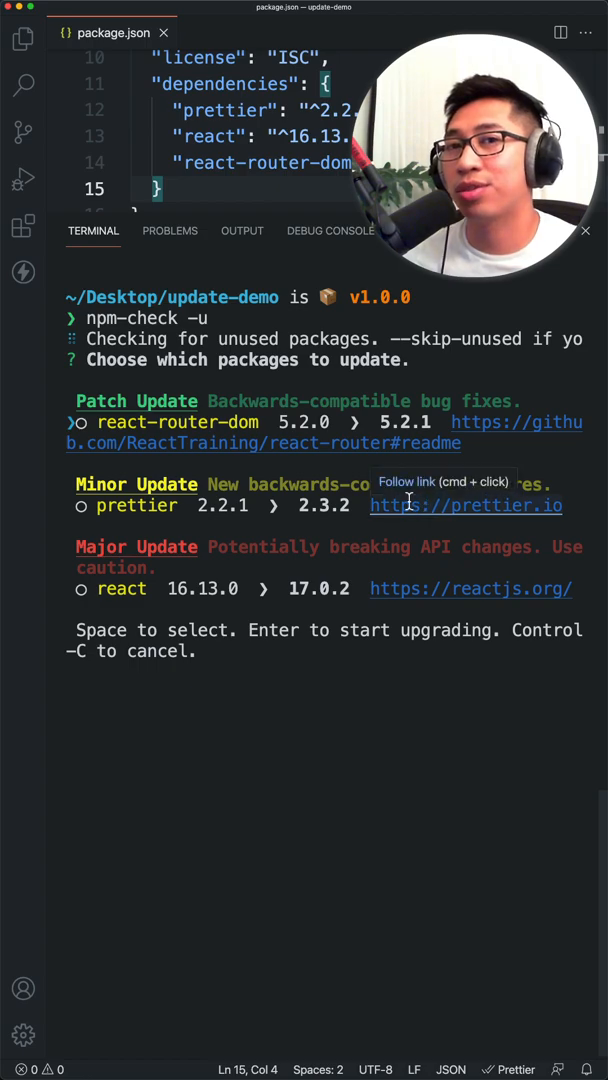
pyautogui.moveTo(490, 456)
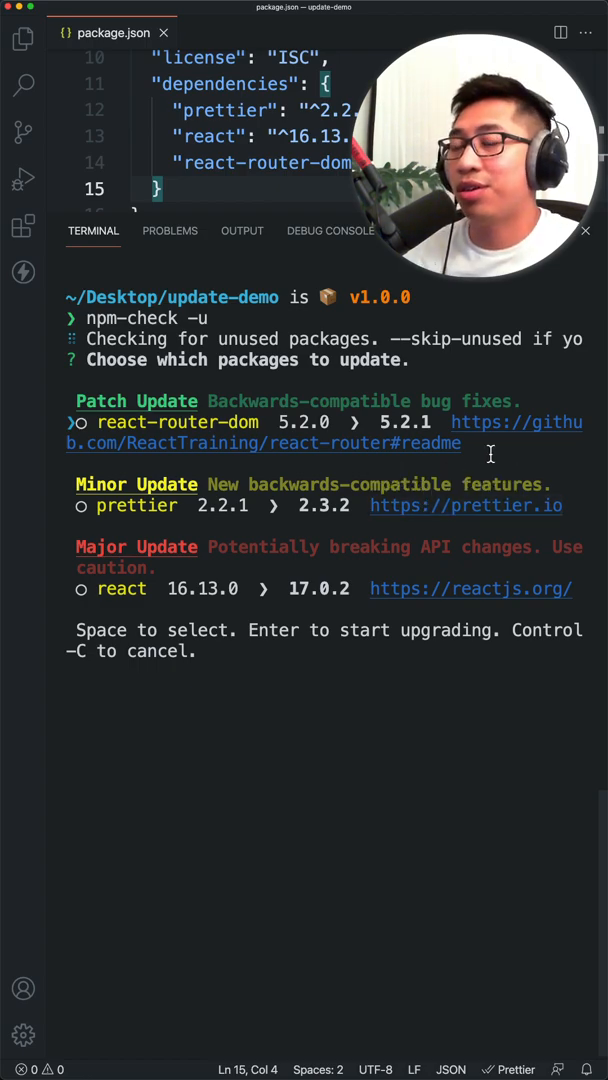